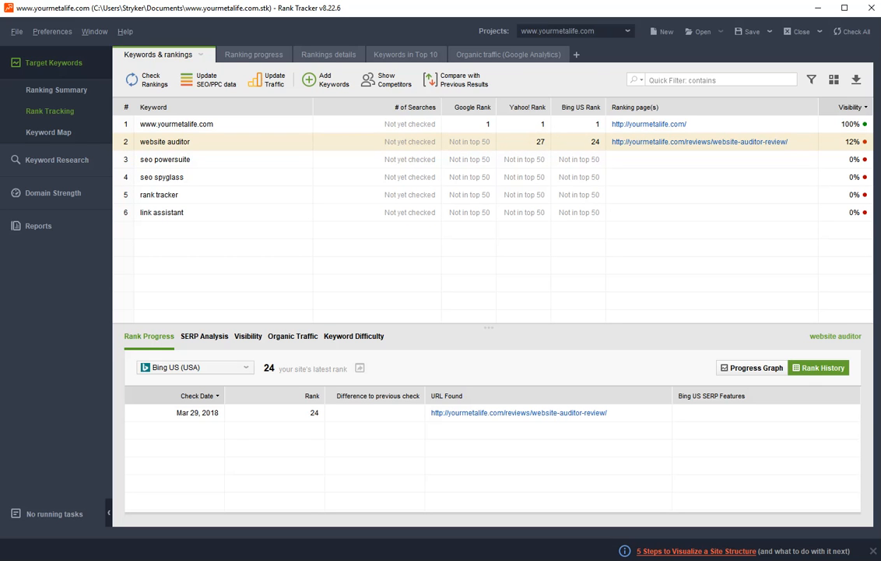
# Step: Review SERP analysis, visibility and organic traffic for the 'link assistant' keyword in Ranking progress
pyautogui.click(240, 53)
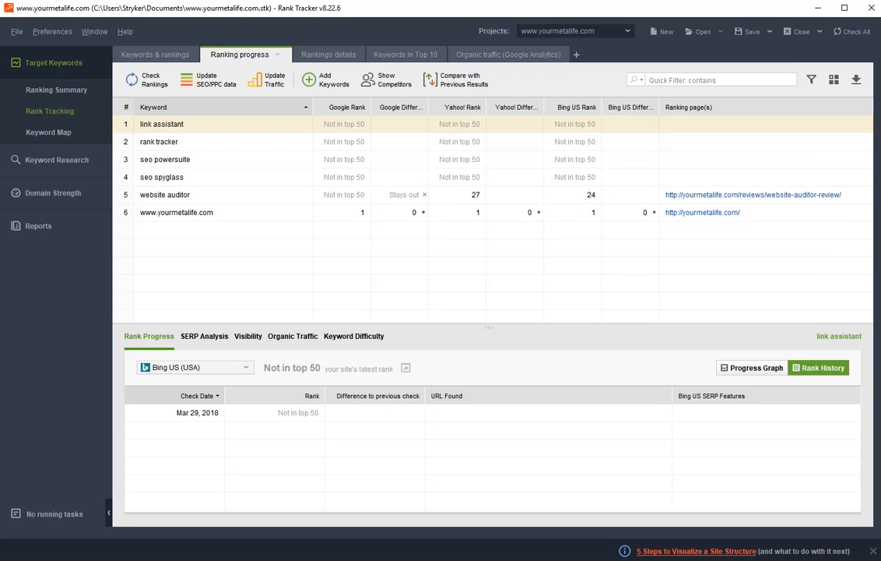
pyautogui.click(204, 336)
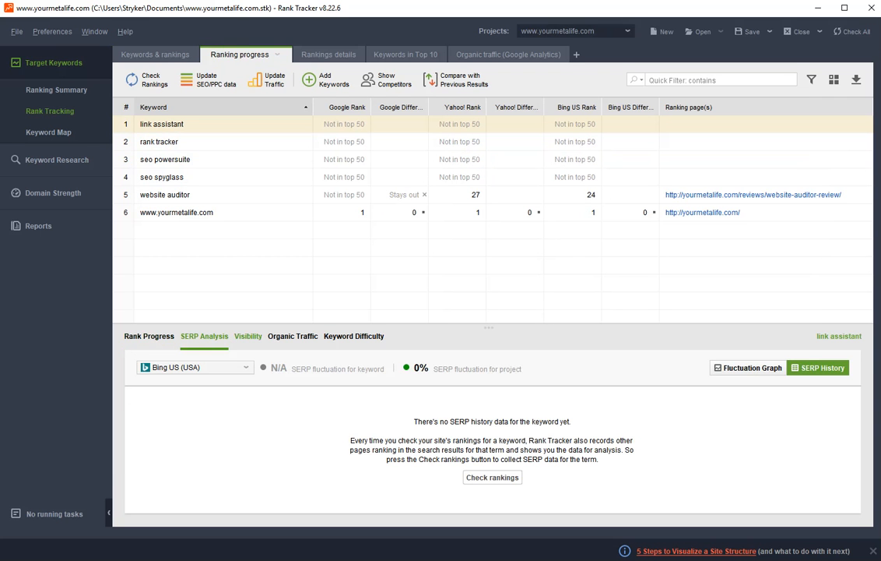
pyautogui.click(248, 336)
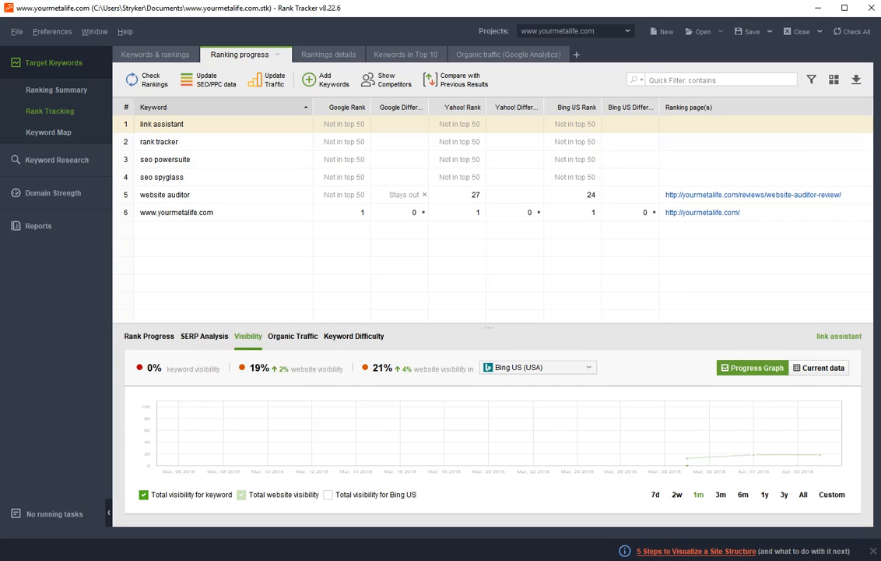
pyautogui.click(159, 140)
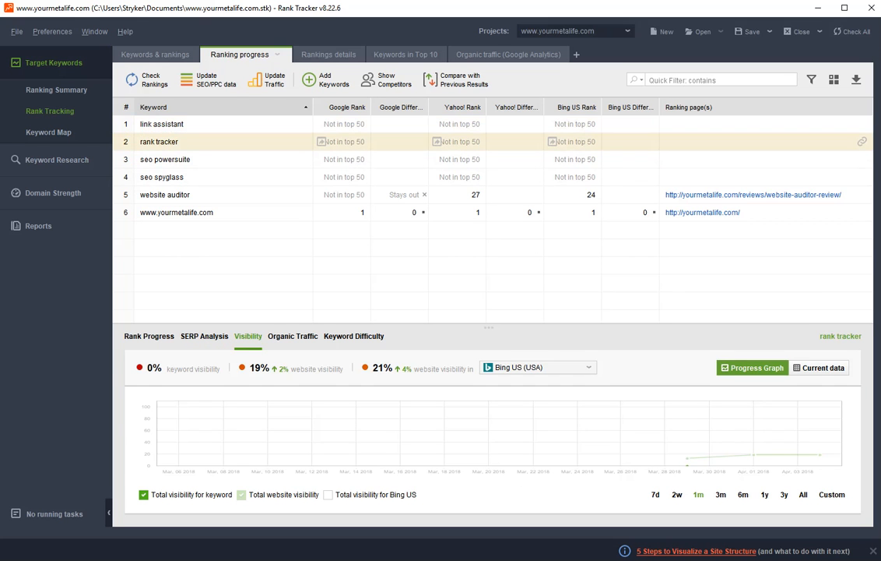
pyautogui.click(162, 125)
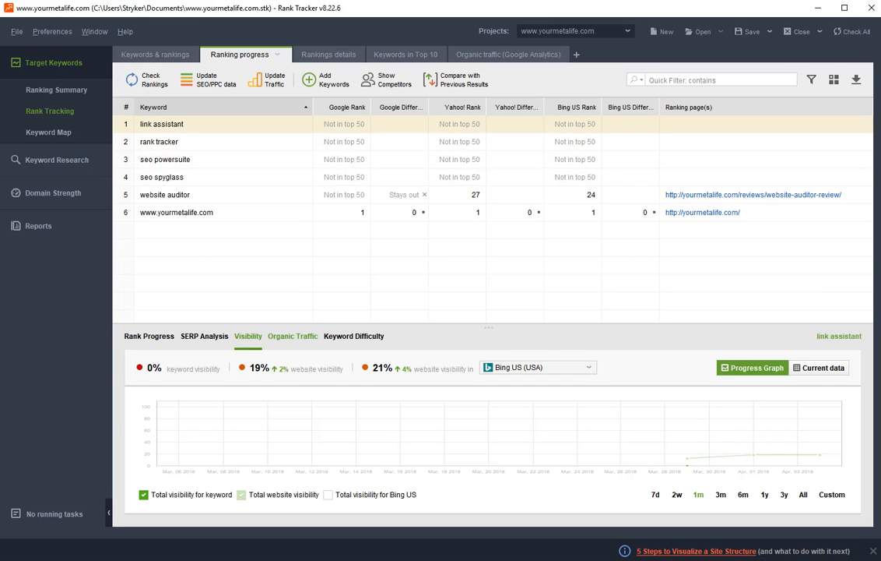
pyautogui.click(293, 336)
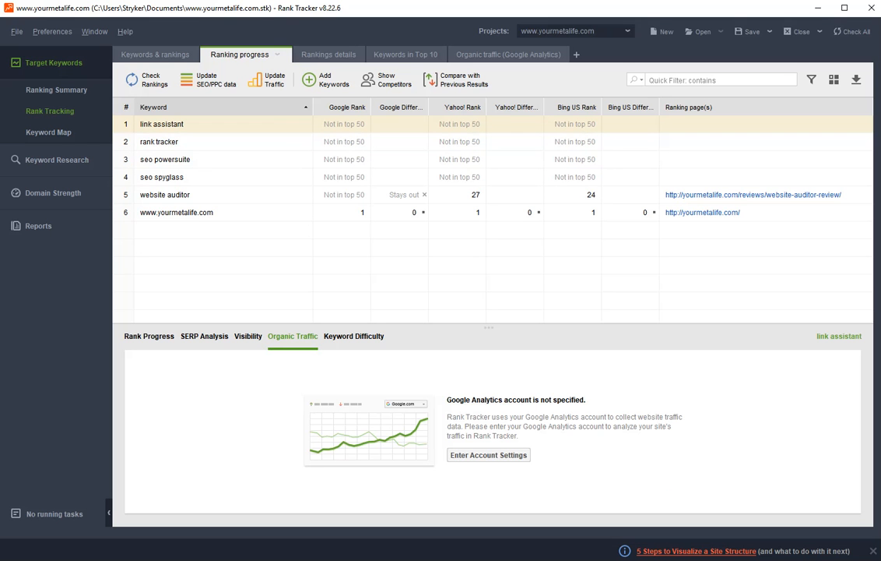
# Step: Show keyword difficulty for 'link assistant' with Bing US as the search engine
pyautogui.click(354, 337)
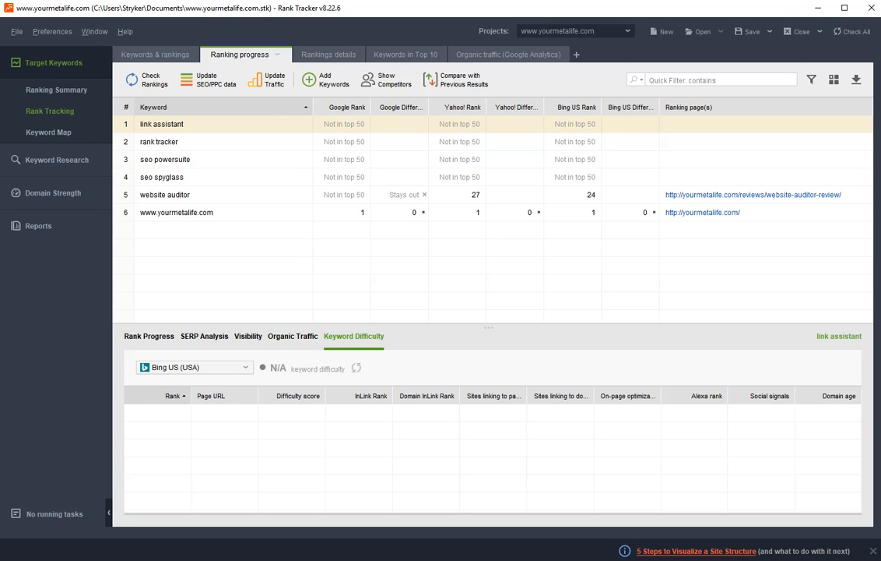
pyautogui.click(193, 368)
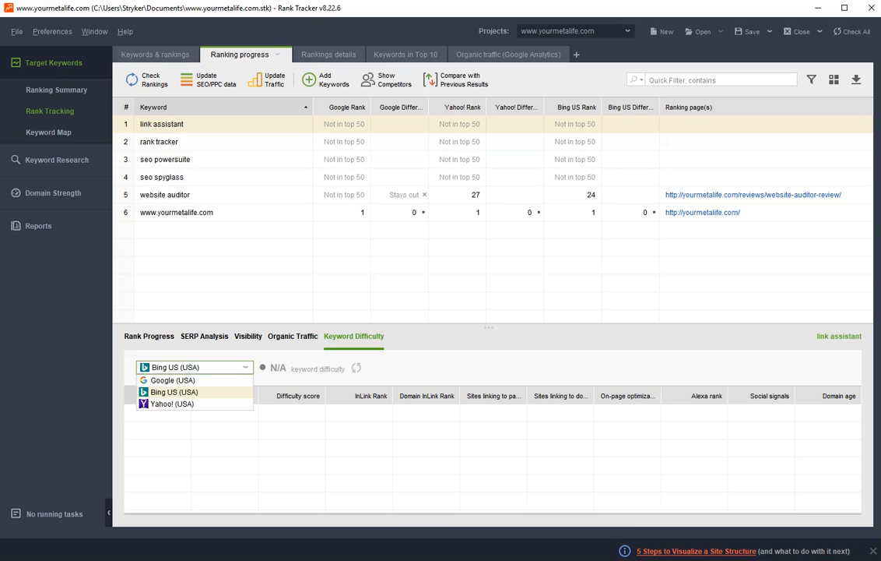
pyautogui.click(174, 392)
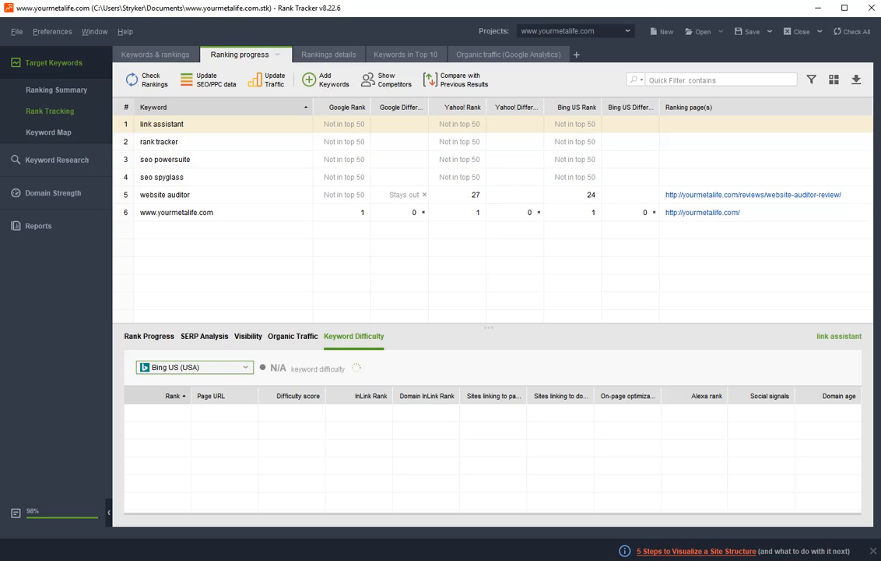
# Step: Browse Rankings details, Keywords in Top 10 and Organic traffic, then return to Keywords & rankings
pyautogui.click(315, 55)
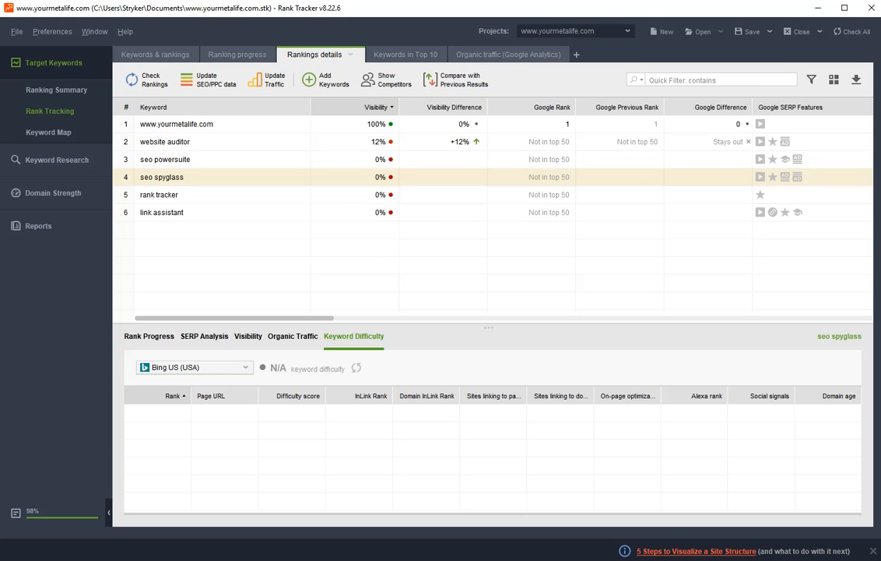
pyautogui.click(390, 55)
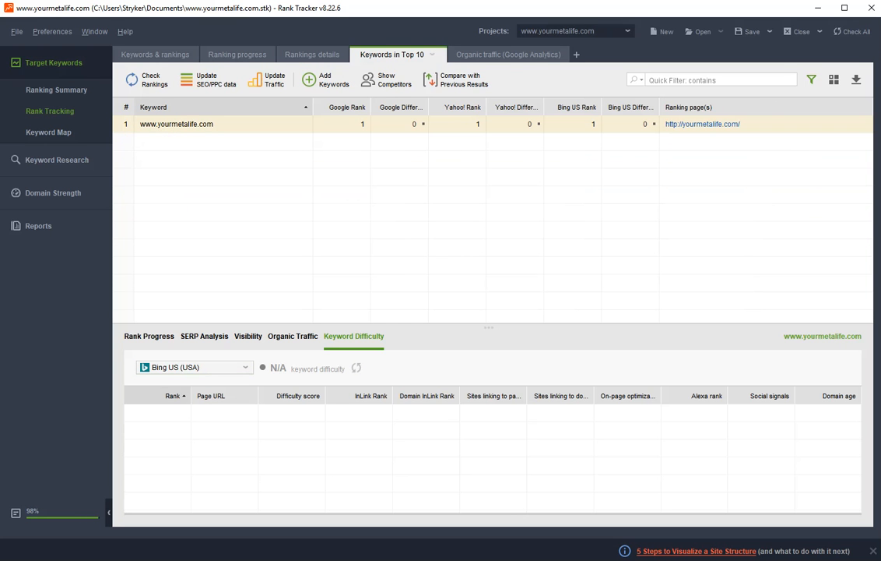
pyautogui.click(495, 53)
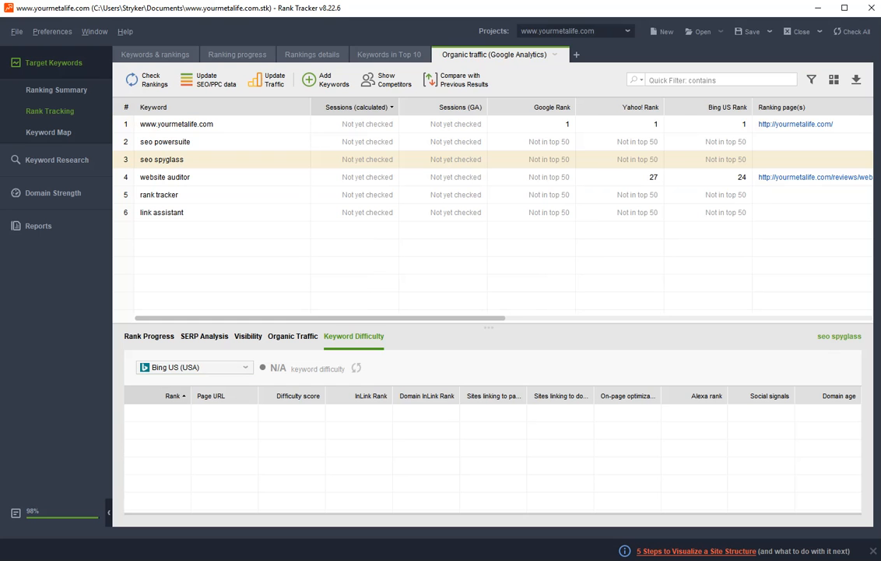
pyautogui.click(155, 53)
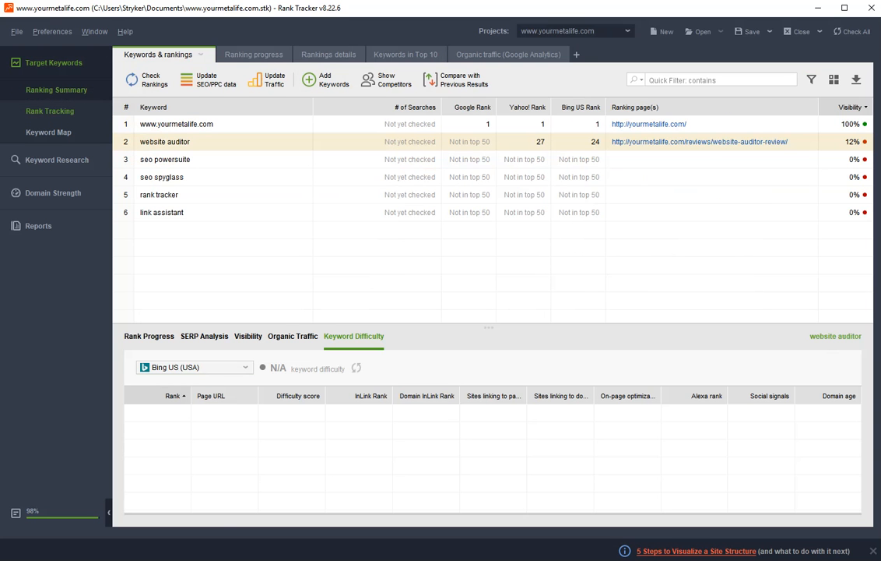
# Step: Review the Ranking Summary for yourmetalife.com: 19% visibility, per-engine visibility and the progress graph
pyautogui.click(56, 88)
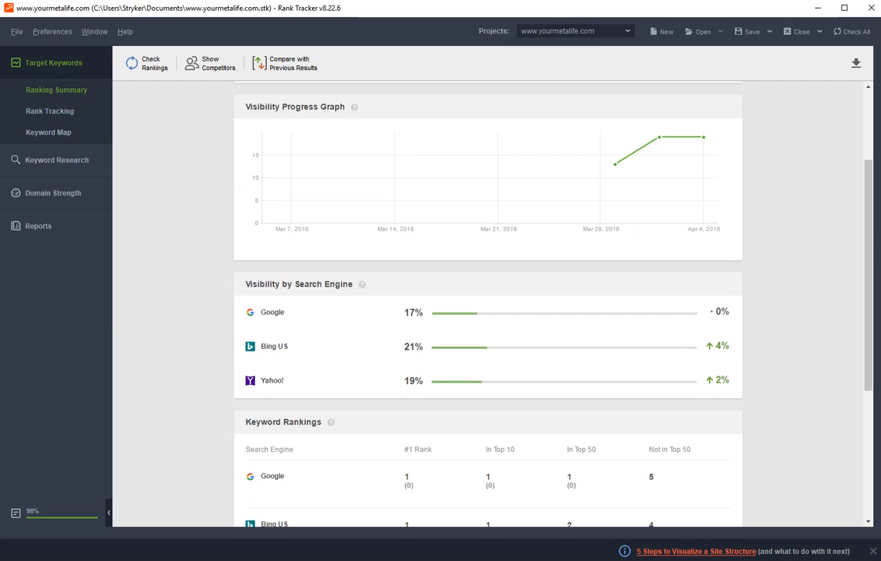
pyautogui.scroll(-3)
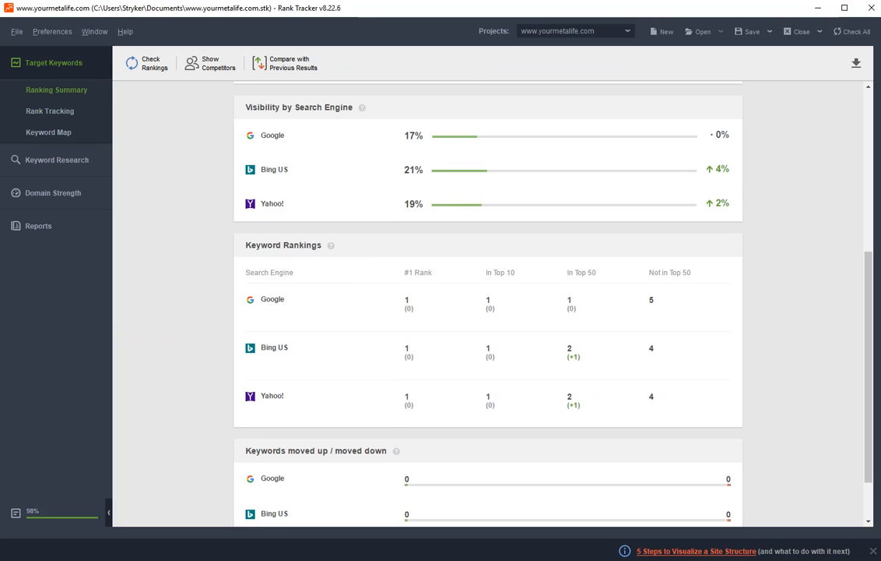
pyautogui.scroll(-3)
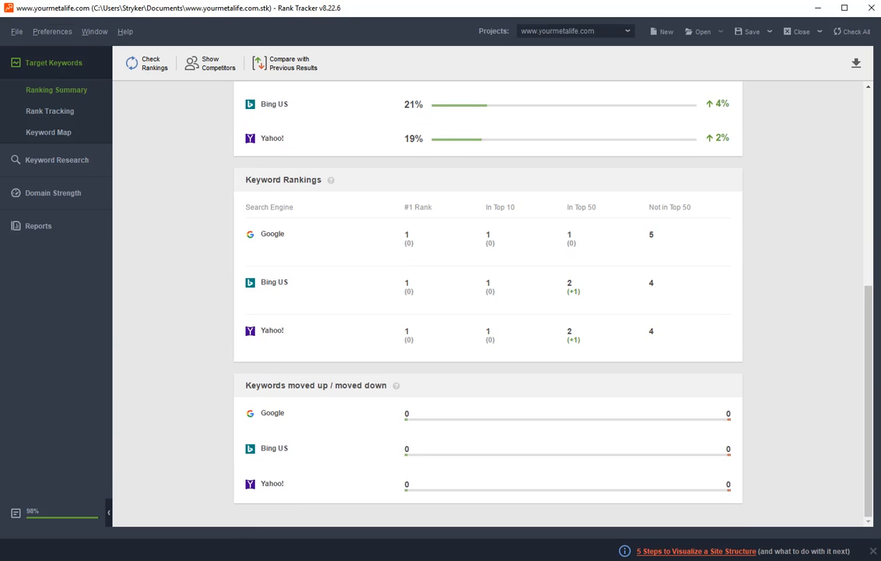
pyautogui.click(15, 32)
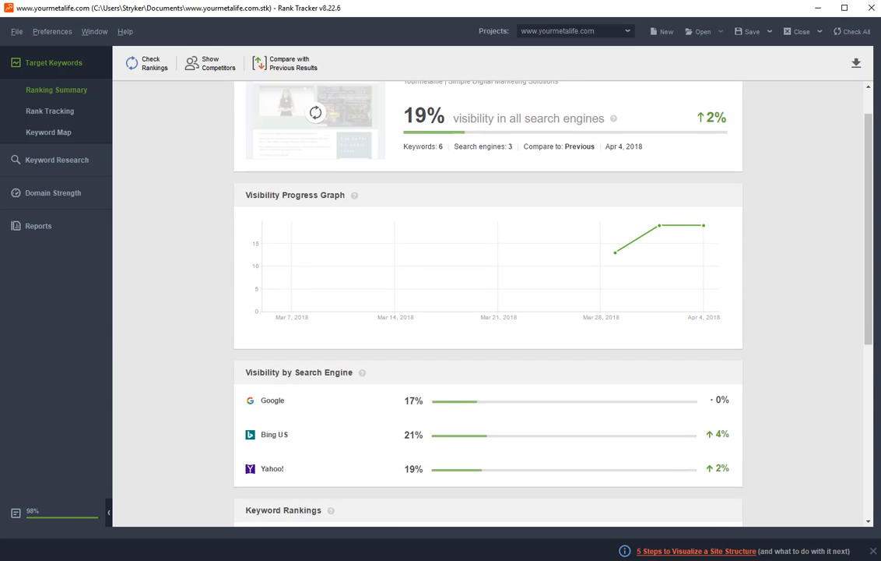
pyautogui.scroll(3)
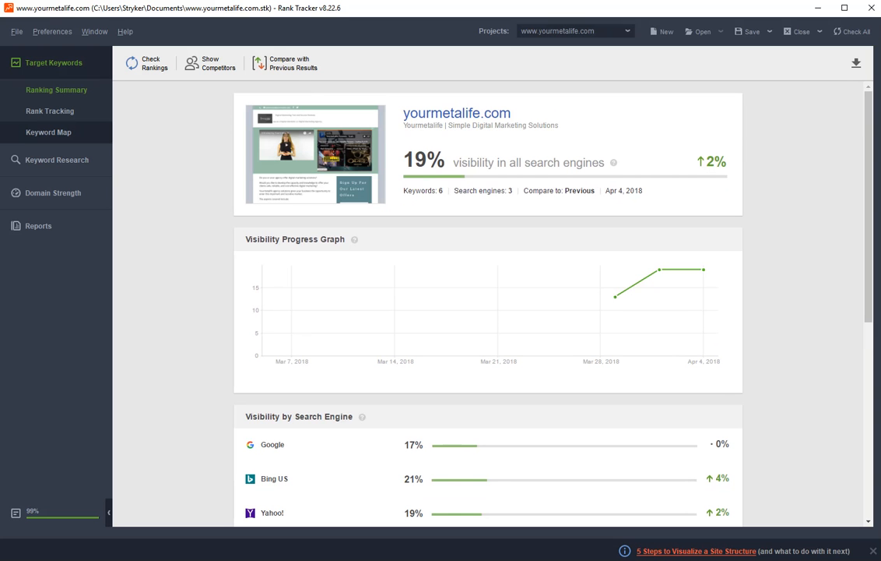
# Step: Visit the Keyword Map and Keyword Research modules, then return to the Rank Tracking keywords table
pyautogui.click(48, 131)
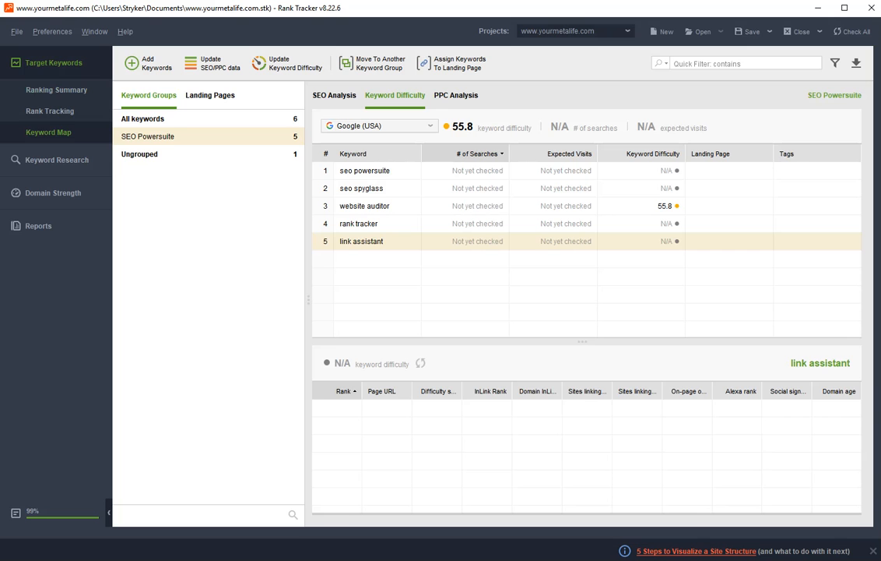
pyautogui.click(48, 97)
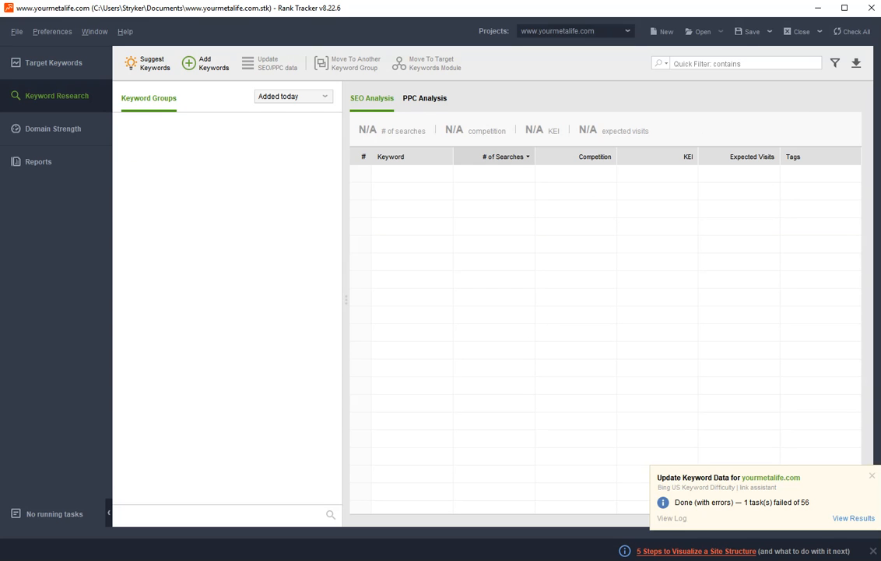
pyautogui.click(871, 475)
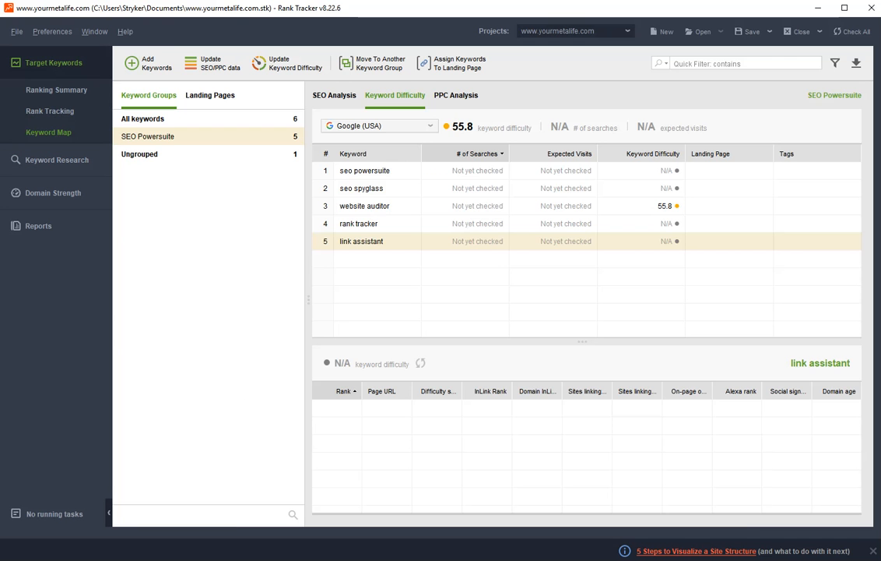
pyautogui.click(50, 110)
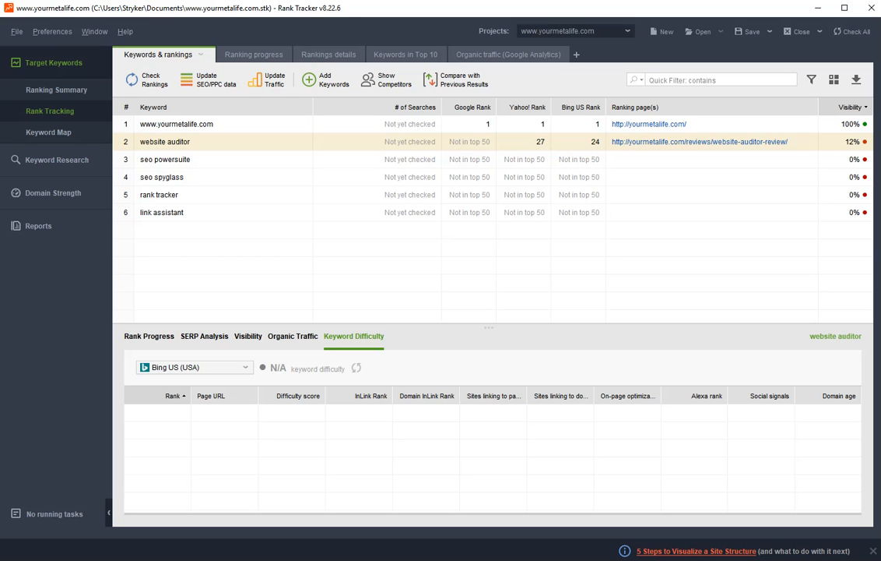
# Step: Revisit the Ranking Summary, then show the SEO PowerSuite group's keyword map with difficulty scores
pyautogui.click(57, 88)
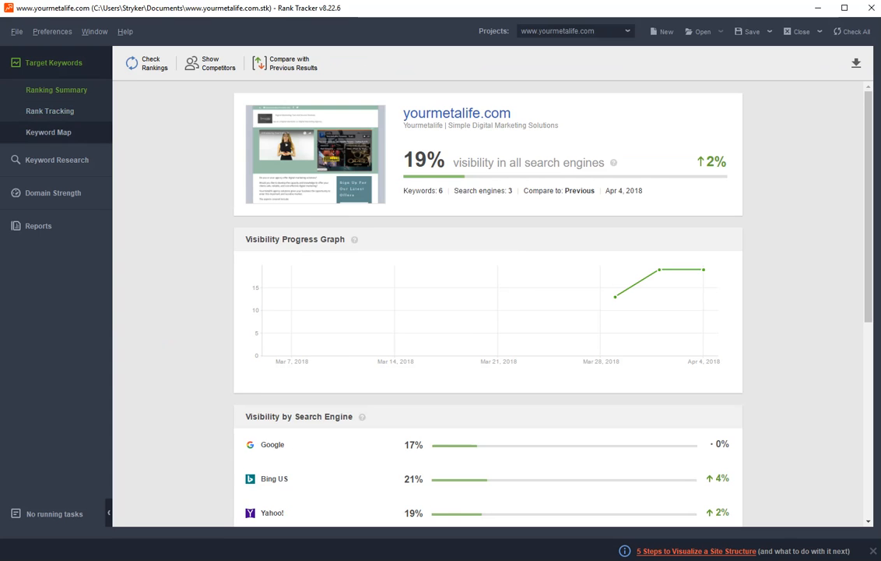
pyautogui.click(48, 130)
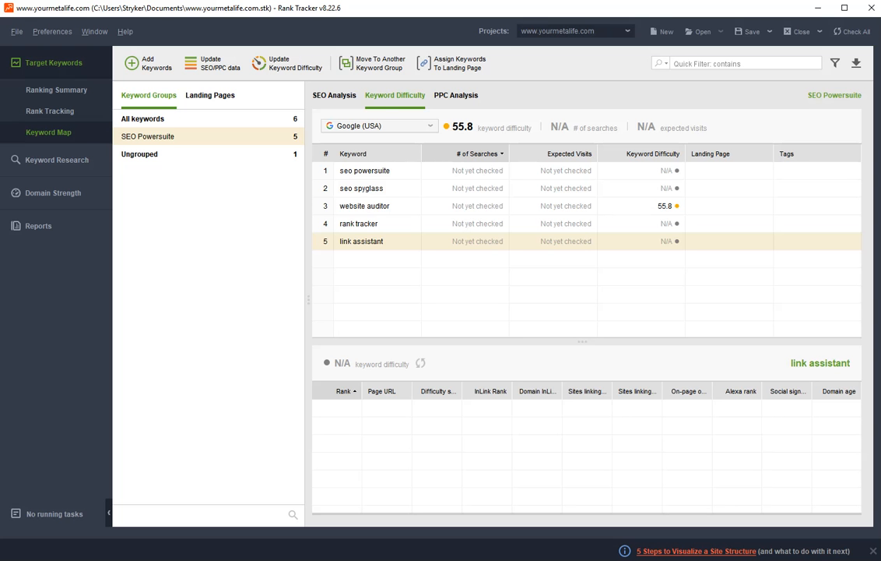
pyautogui.click(295, 62)
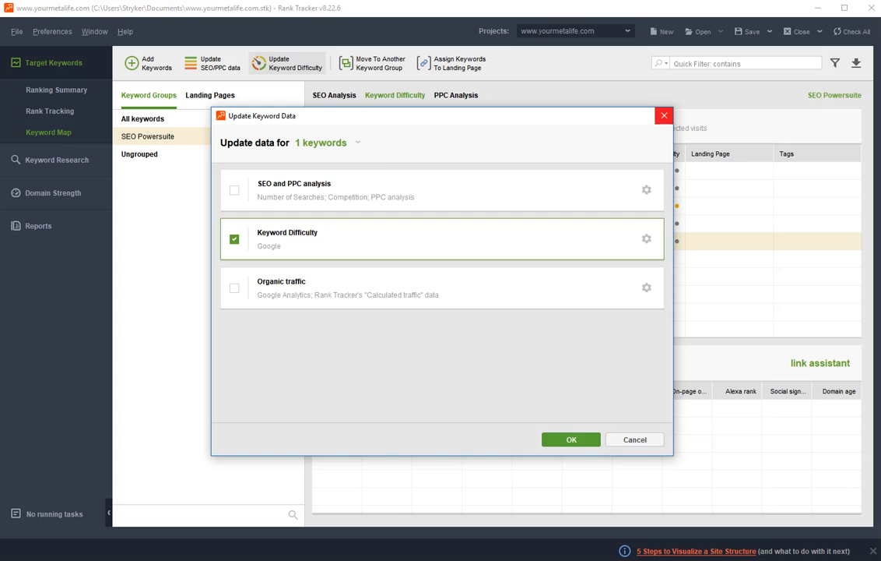
pyautogui.click(570, 439)
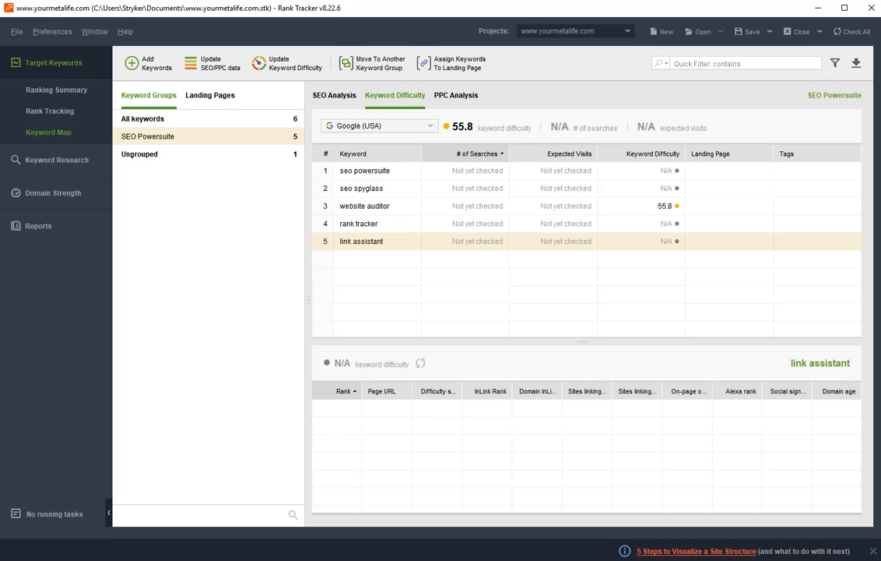
# Step: View Human Emulation search safety preferences, then show PPC analysis for the SEO Powersuite keywords
pyautogui.click(53, 31)
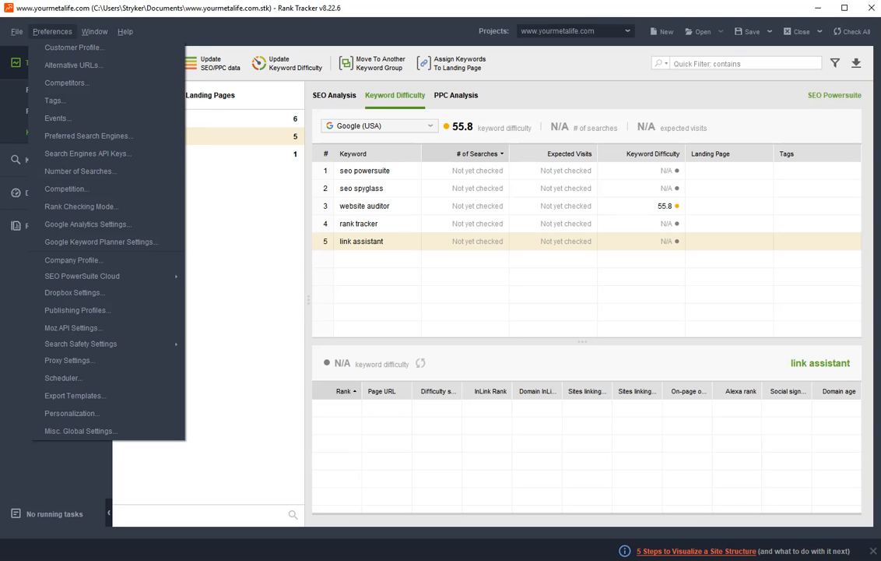
pyautogui.moveTo(80, 170)
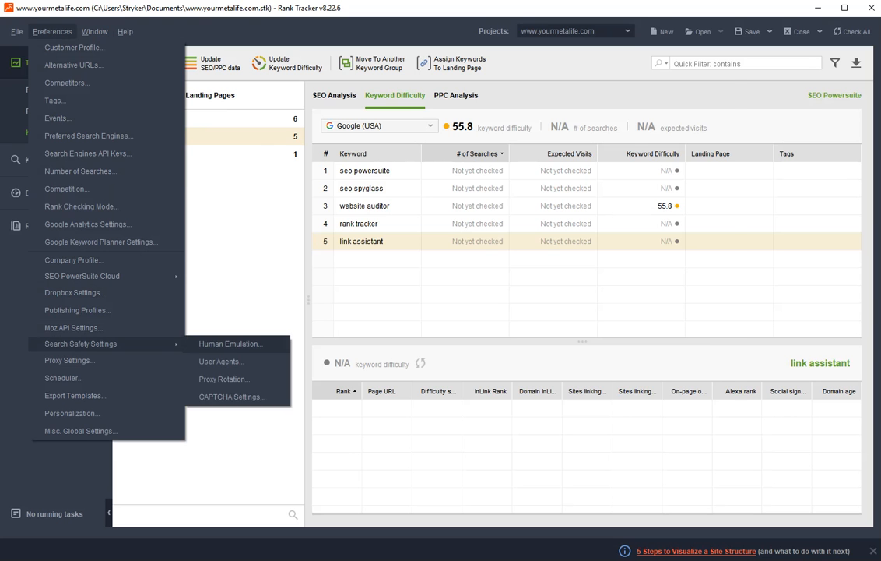
pyautogui.click(230, 344)
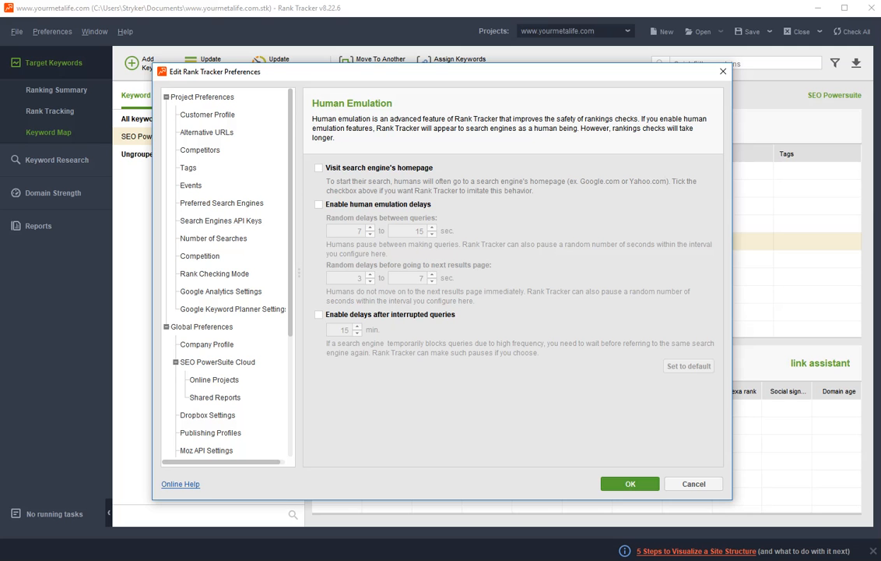
pyautogui.moveTo(723, 72)
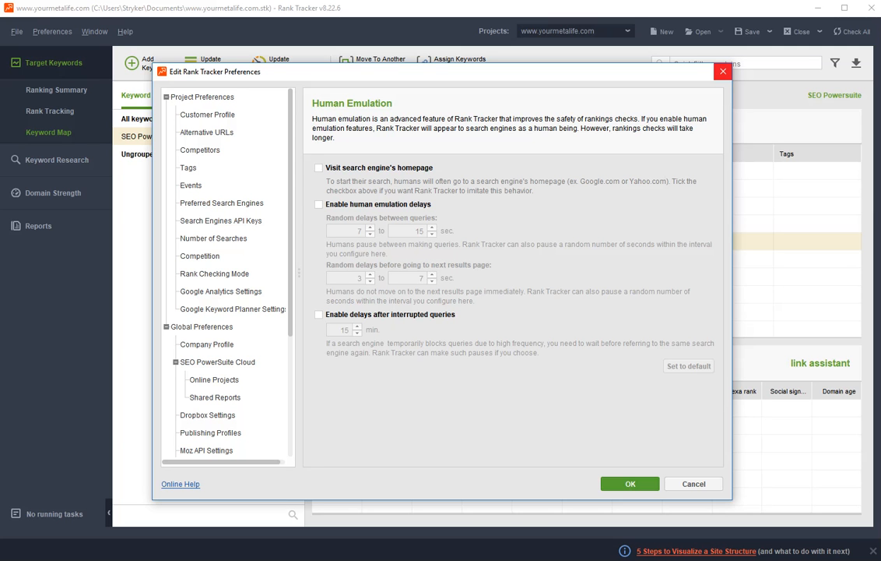
pyautogui.click(693, 483)
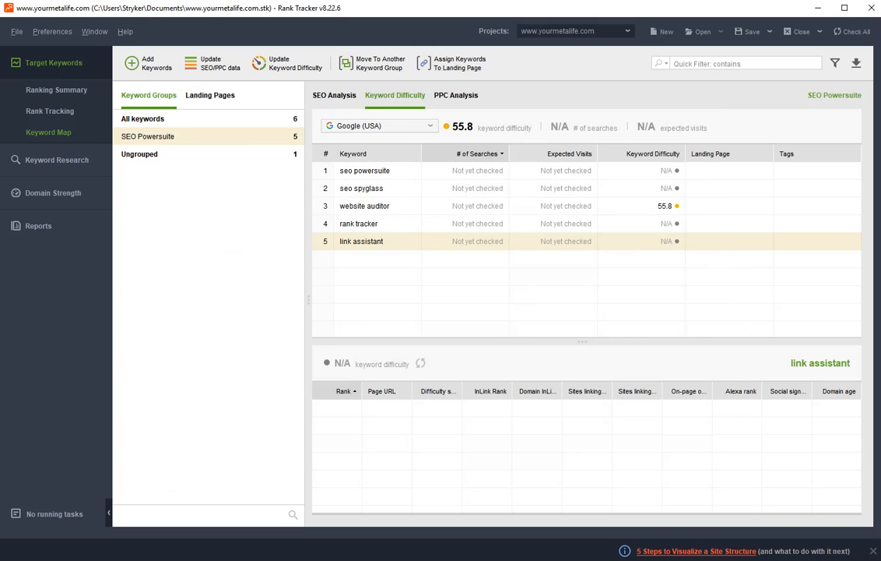
pyautogui.click(455, 95)
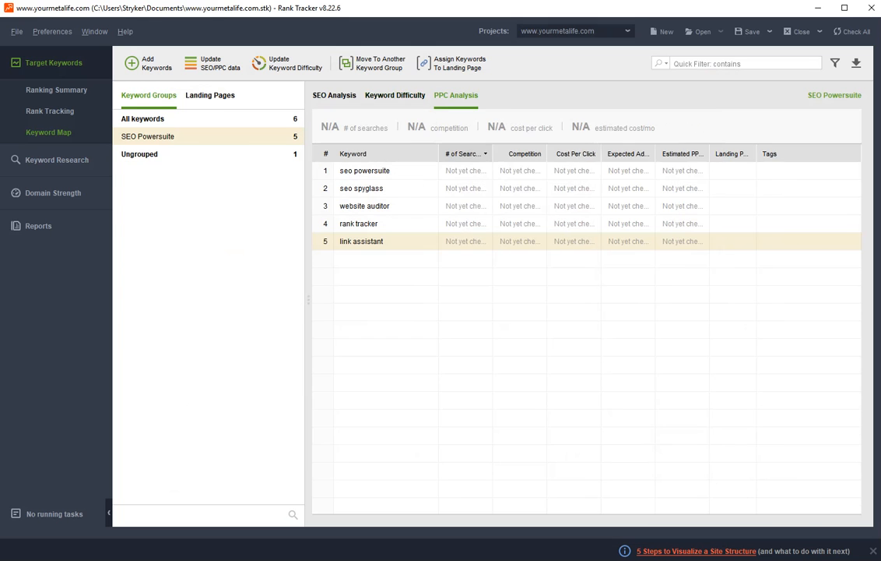